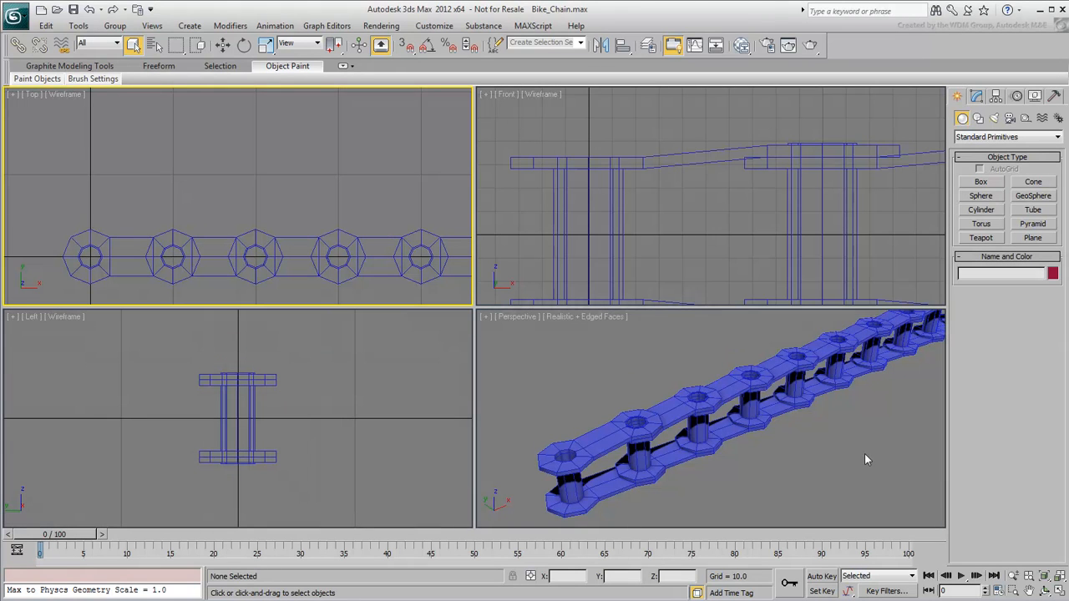
Step: Add test primitives including a cone and pyramid, link one to another as parent, then leave linking mode
left_click(18, 43)
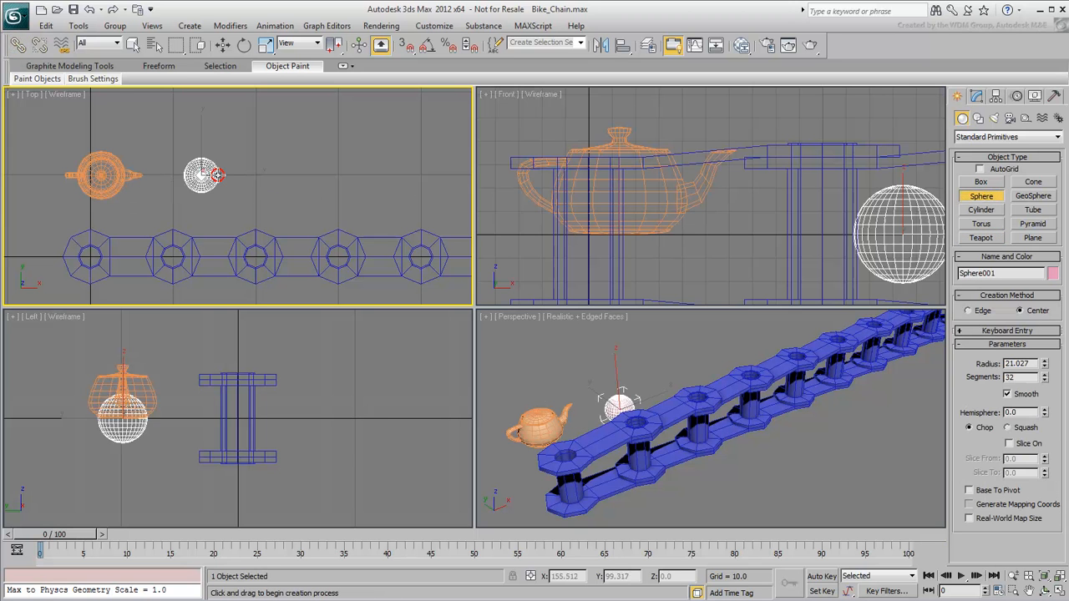
left_click(1032, 180)
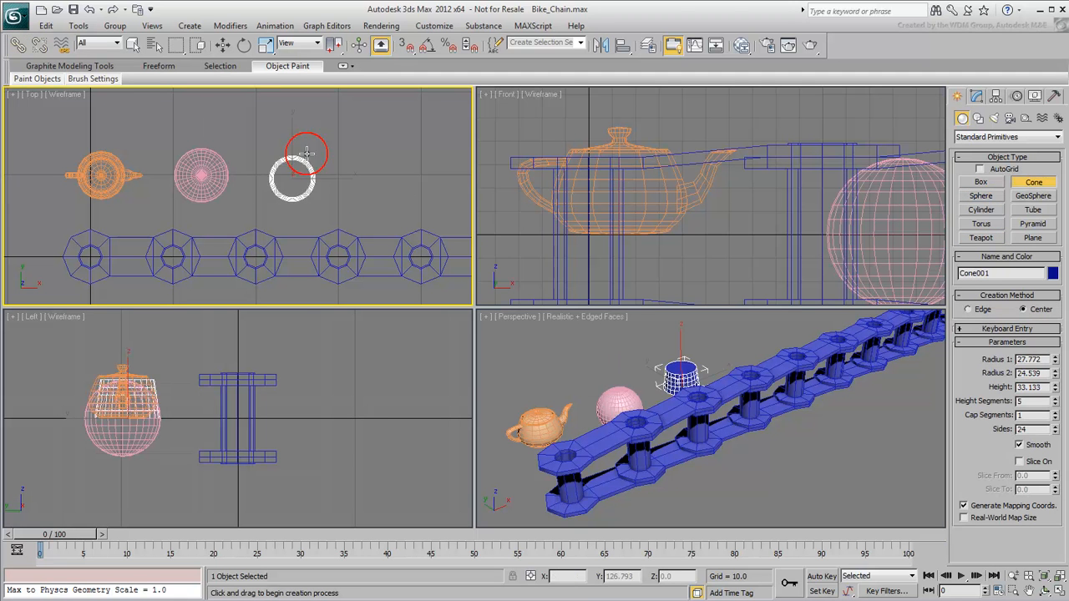
left_click(1032, 223)
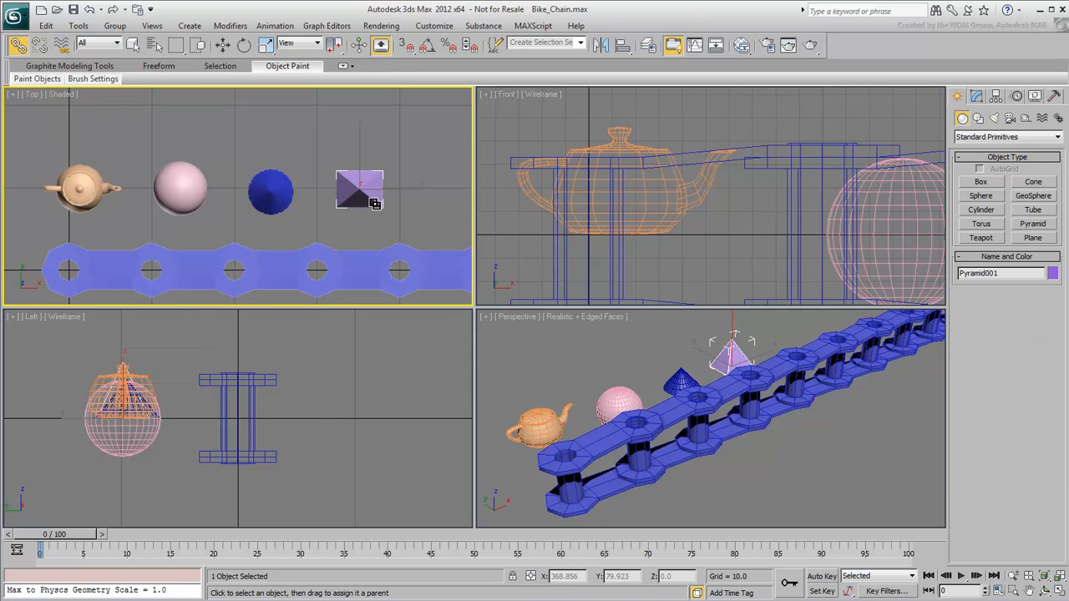
left_click_drag(359, 187, 269, 182)
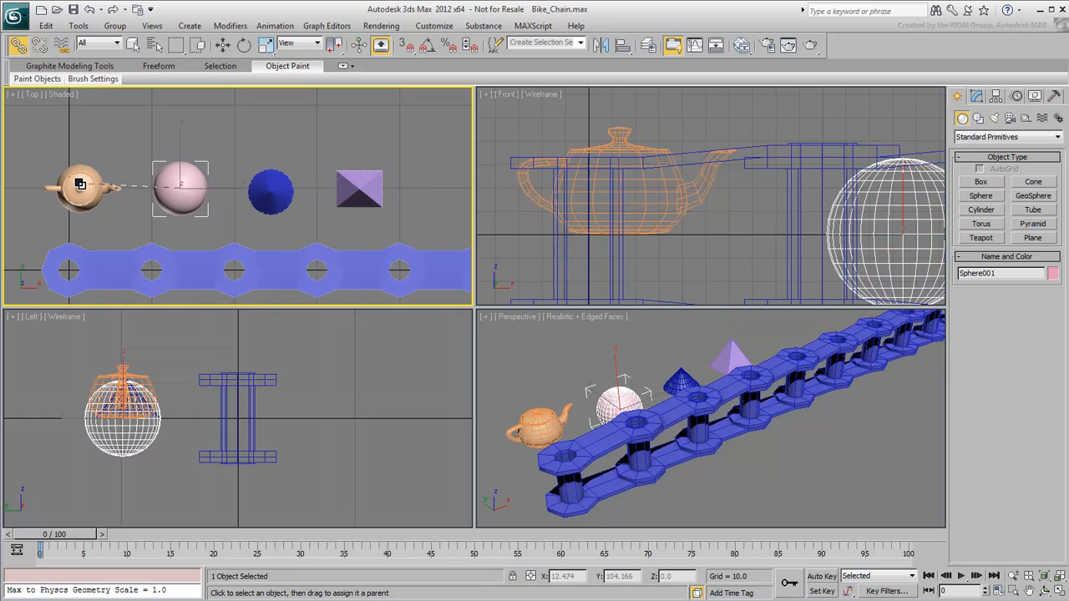
right_click(81, 184)
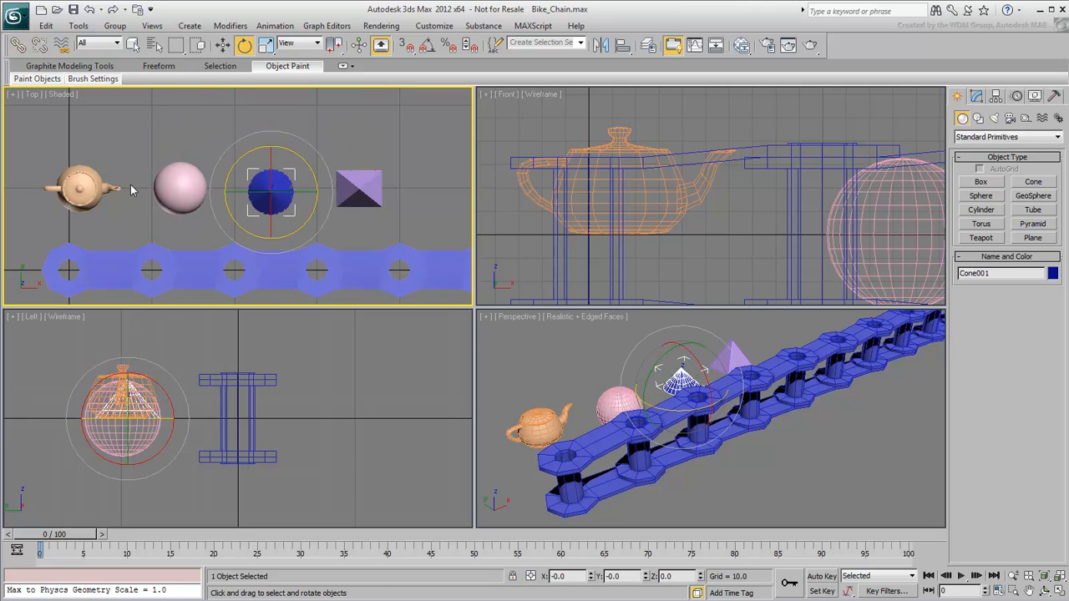
left_click(80, 185)
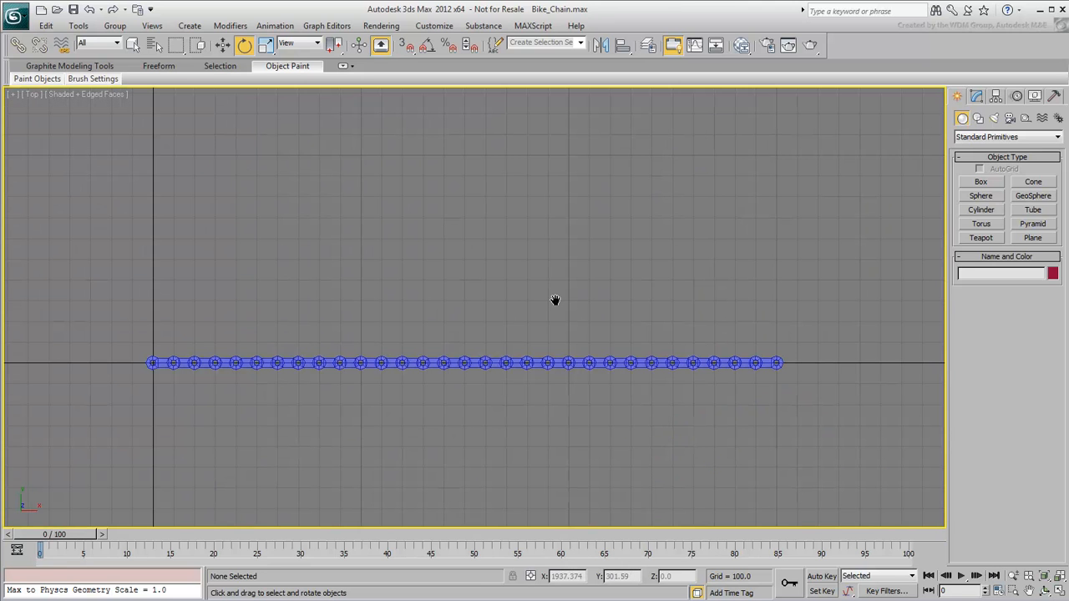
Step: Window-select all 30 links of the bicycle chain at once
left_click_drag(554, 300, 107, 440)
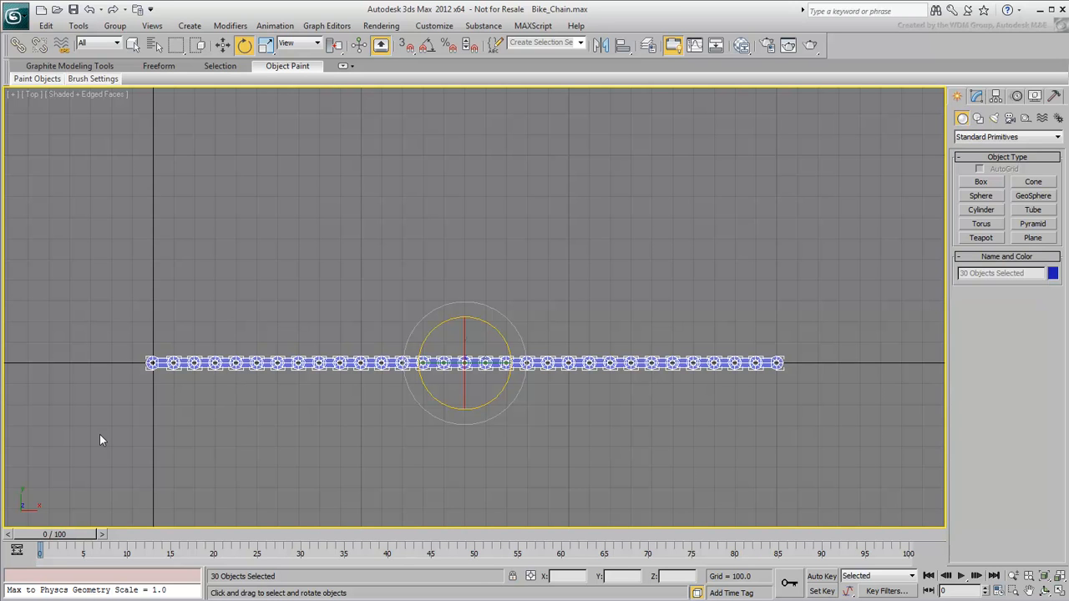
mouse_move(170, 340)
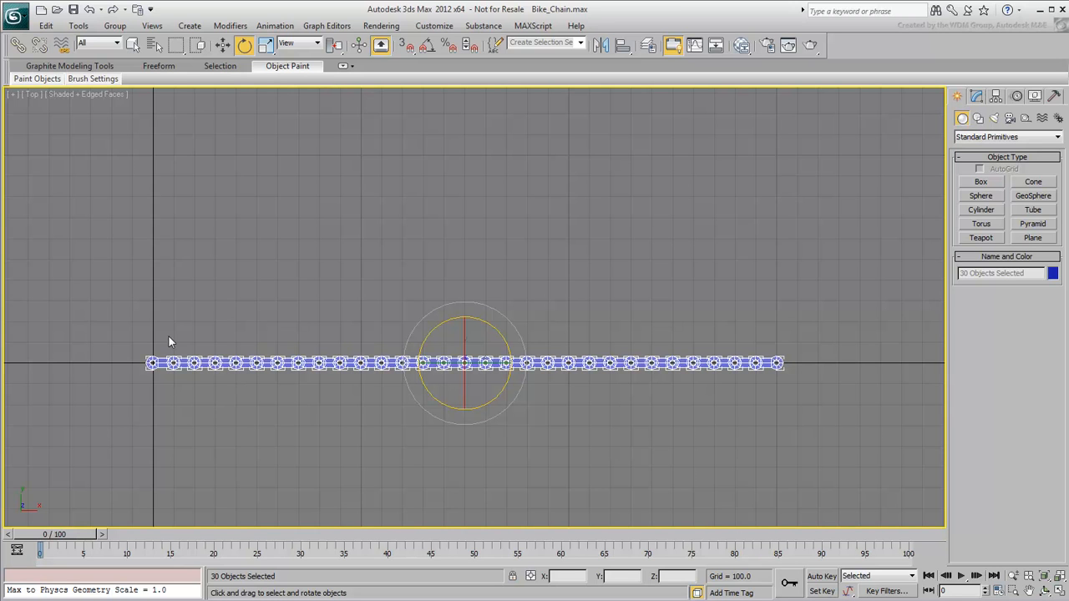
mouse_move(331, 227)
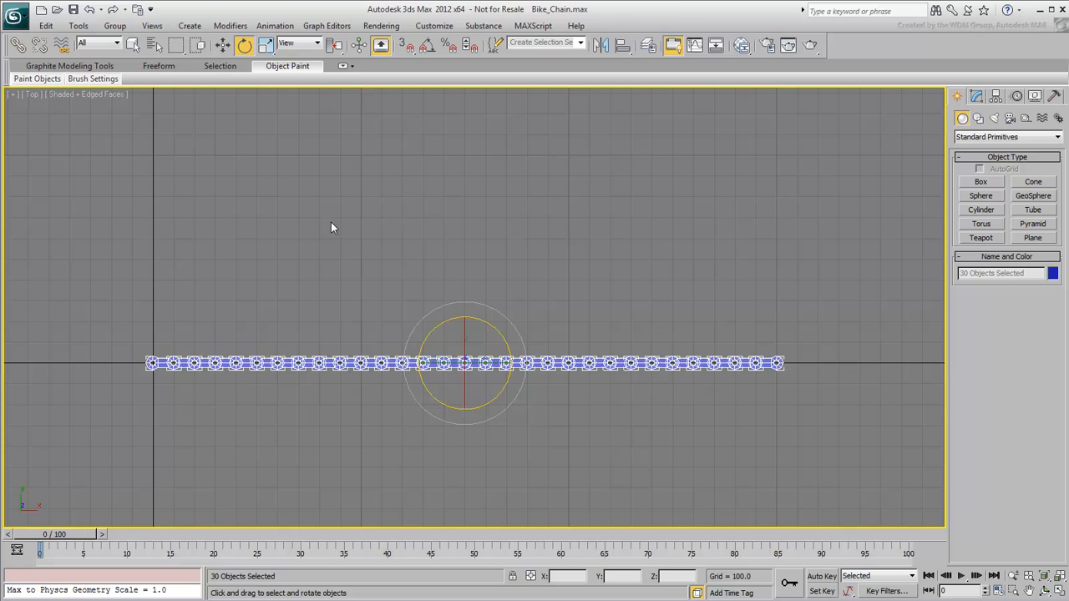
left_click(348, 236)
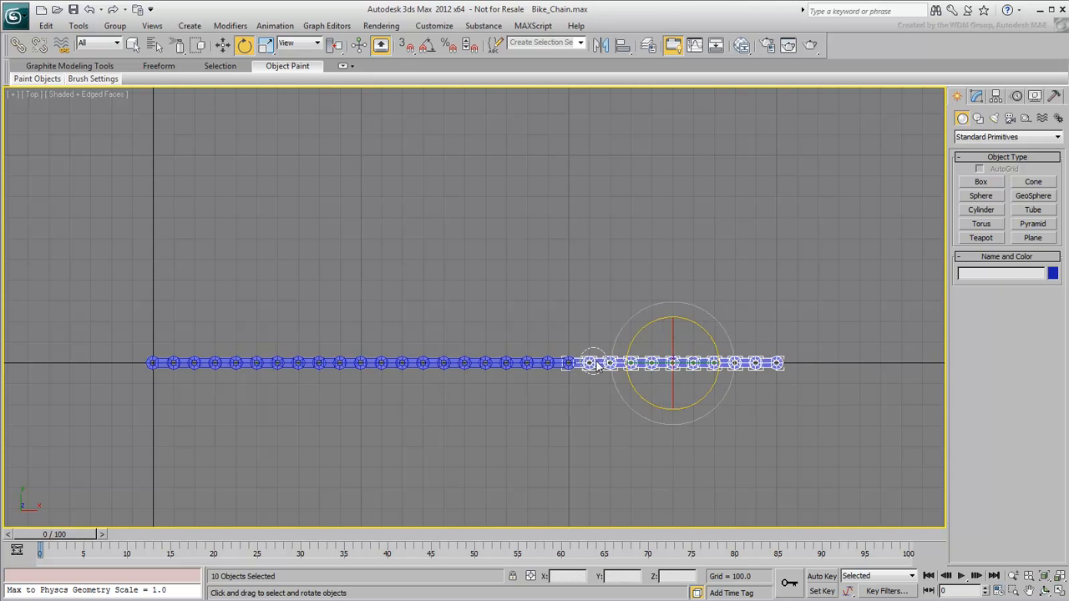
left_click(92, 345)
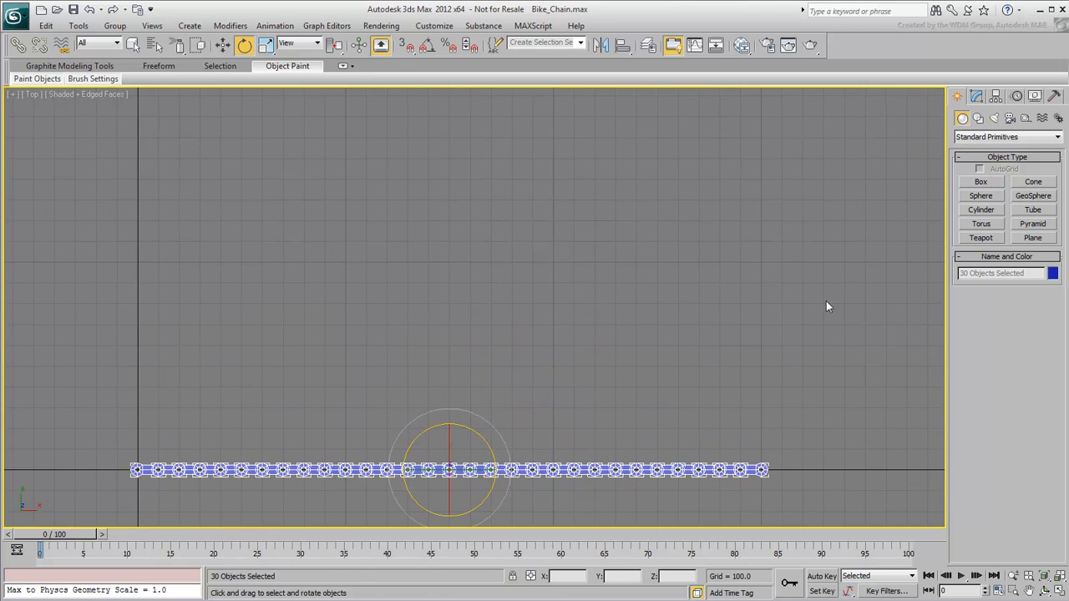
mouse_move(919, 337)
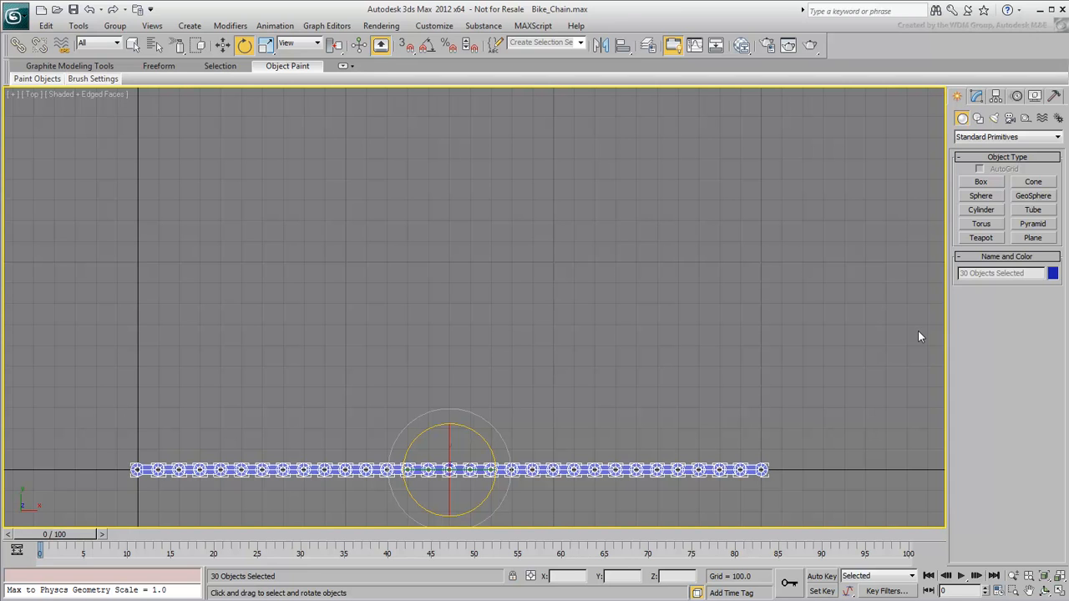
Step: Bring up the MAXScript Listener with F11 to begin the parenting loop
key("F11")
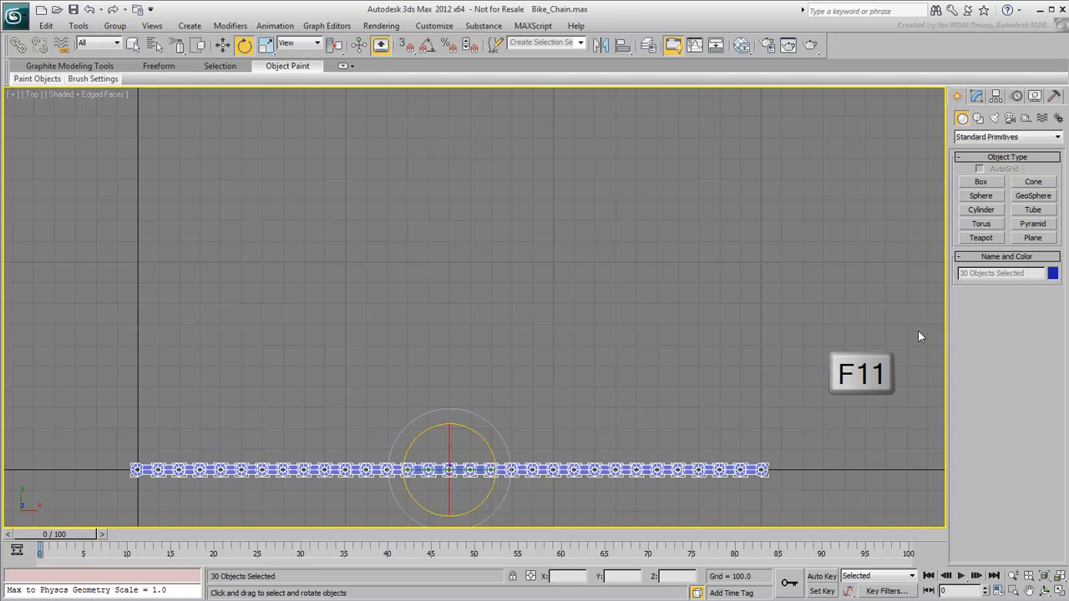
key("F11")
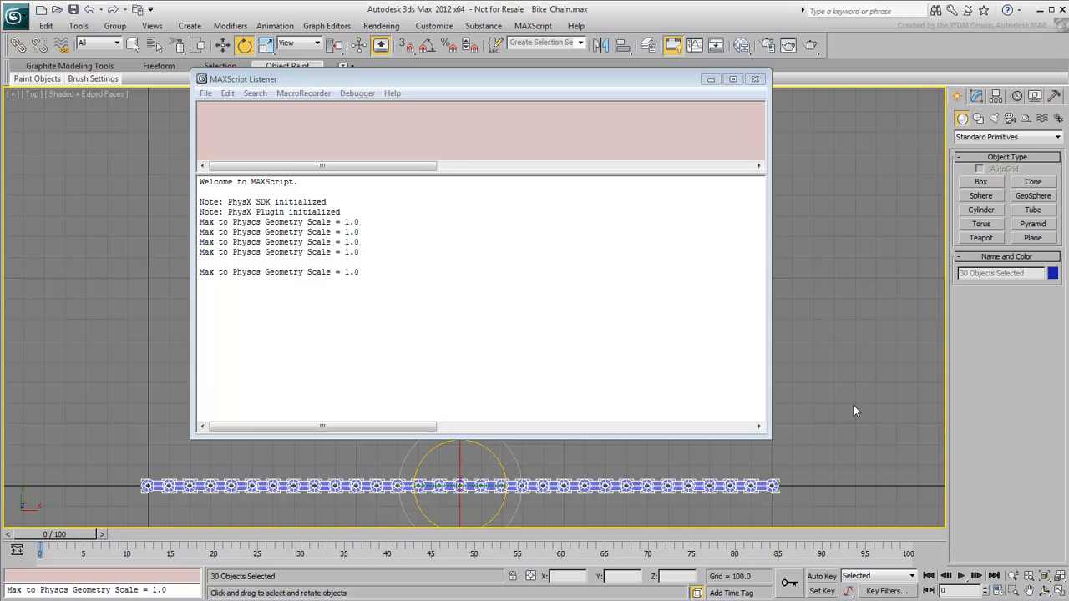
mouse_move(872, 377)
type("for i")
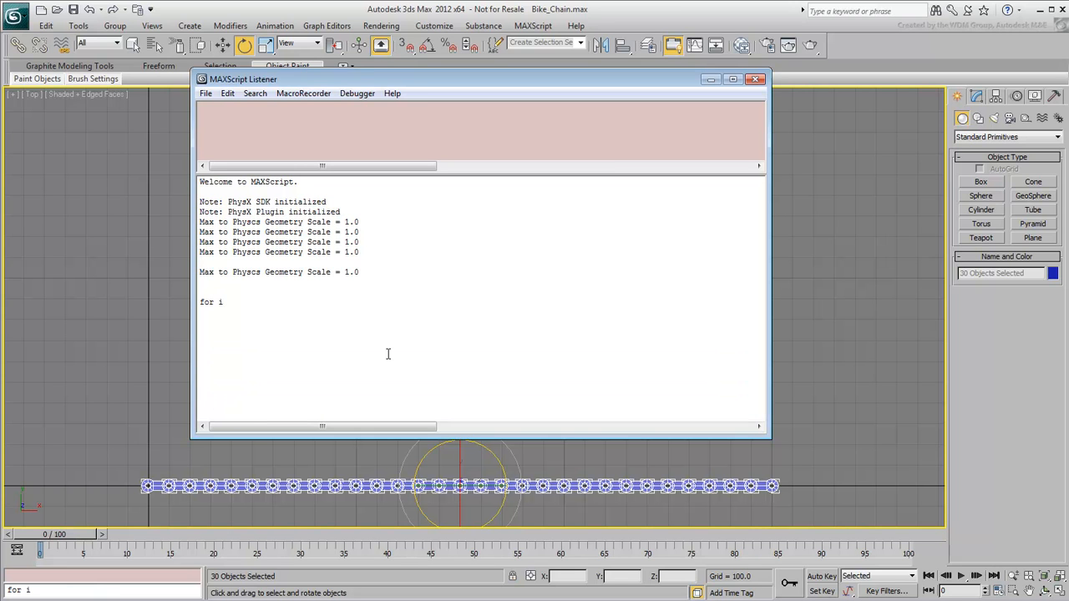
Step: Run 'for i=1 to $.count-1 do $[i+1].parent = $[i]' to parent each link to the previous
type("=1 to $.")
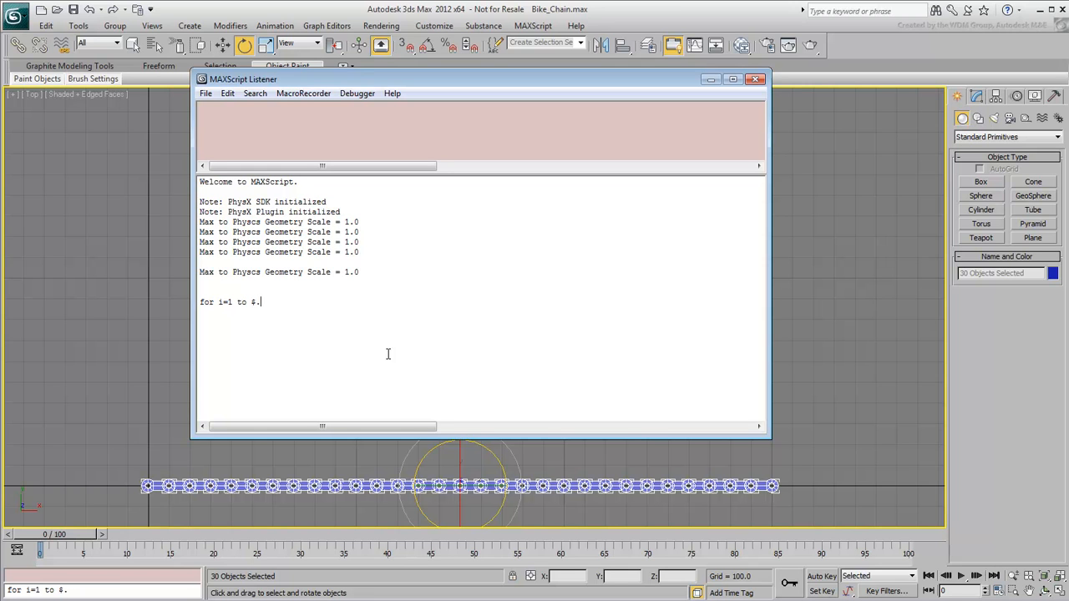
type("count-1")
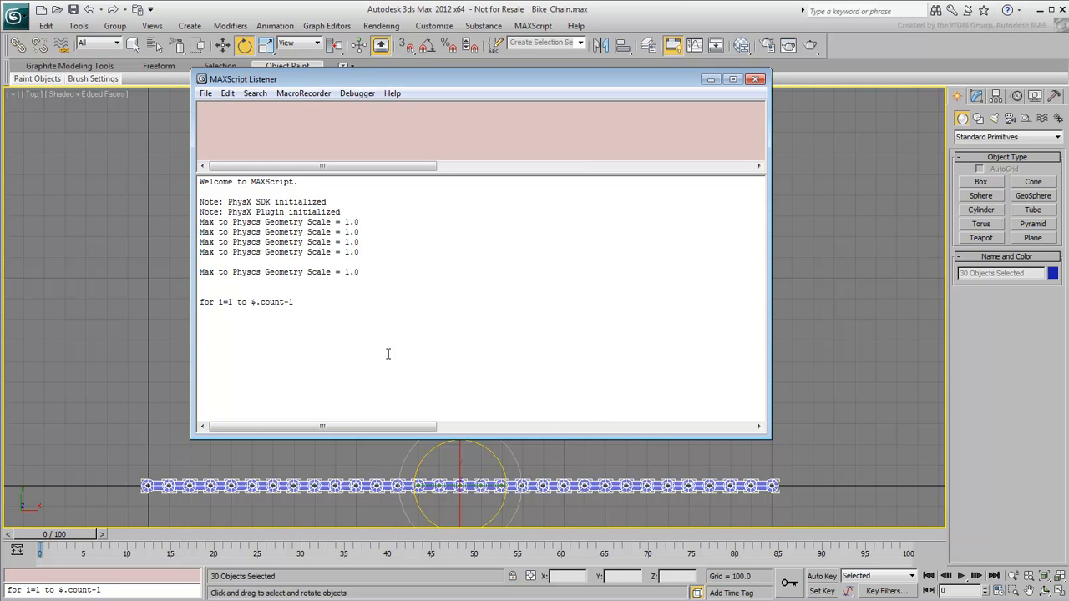
type("do $[")
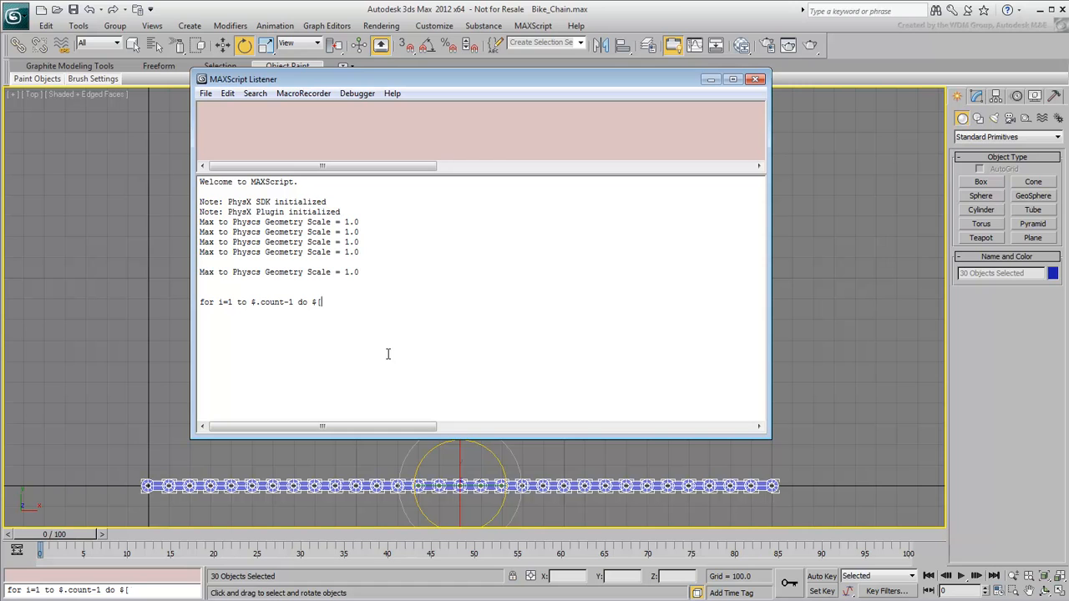
type("[i+1].parent = $[")
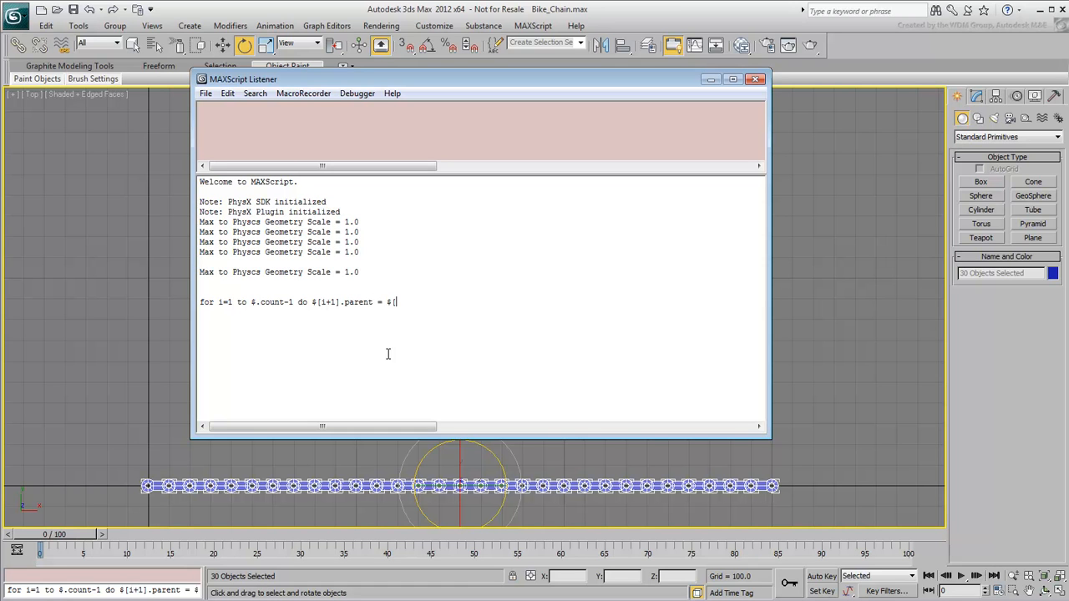
key("Enter")
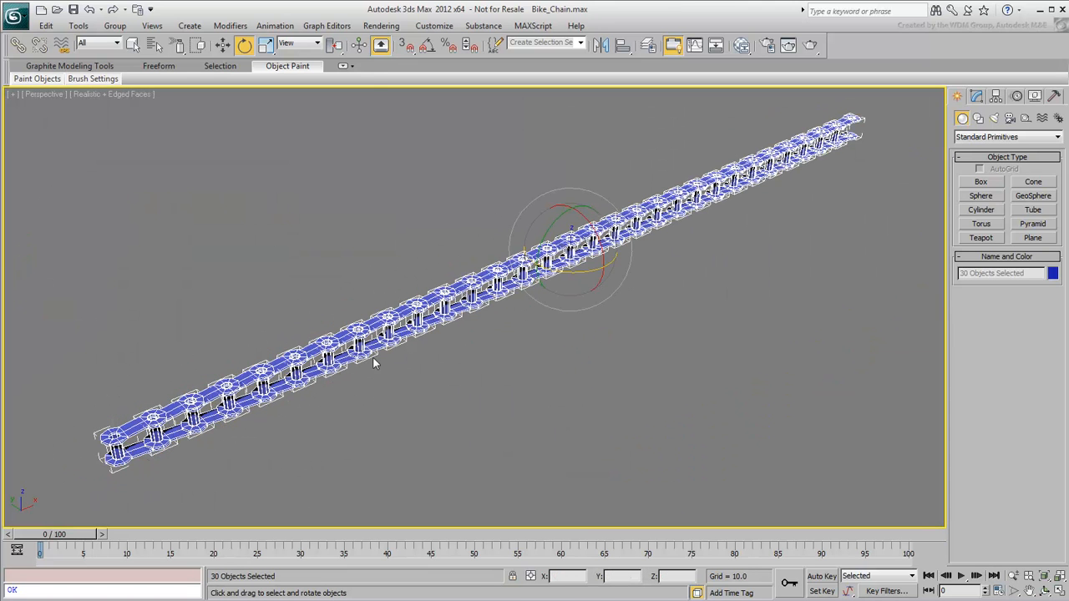
Step: Reopen the MAXScript Listener to confirm the parenting loop finished
left_click(331, 66)
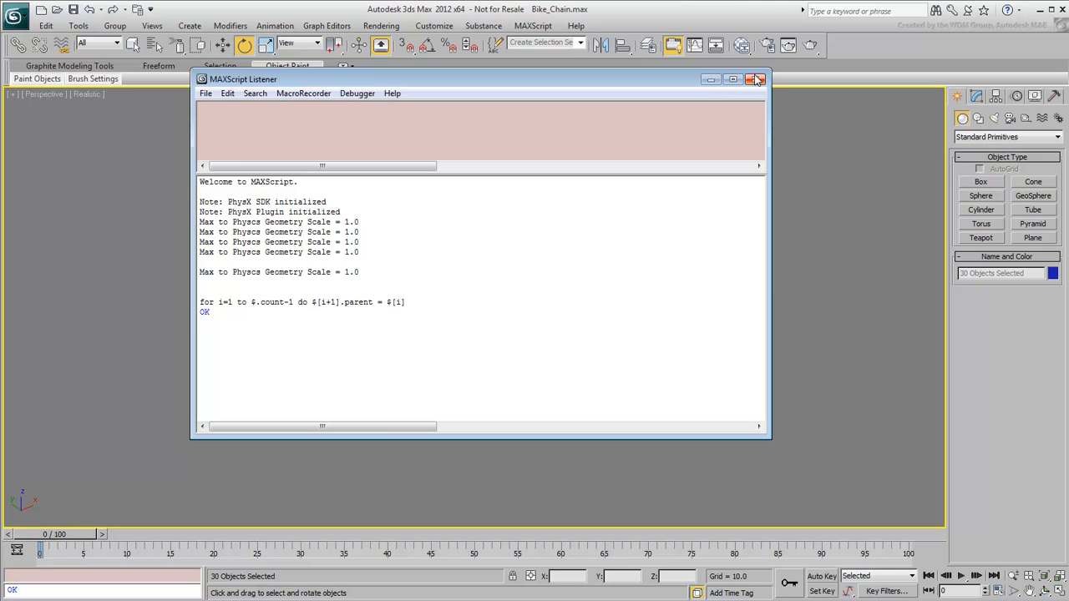
Step: Close the Listener, draw Line001 straight beneath the chain and colour it dark blue
left_click(757, 78)
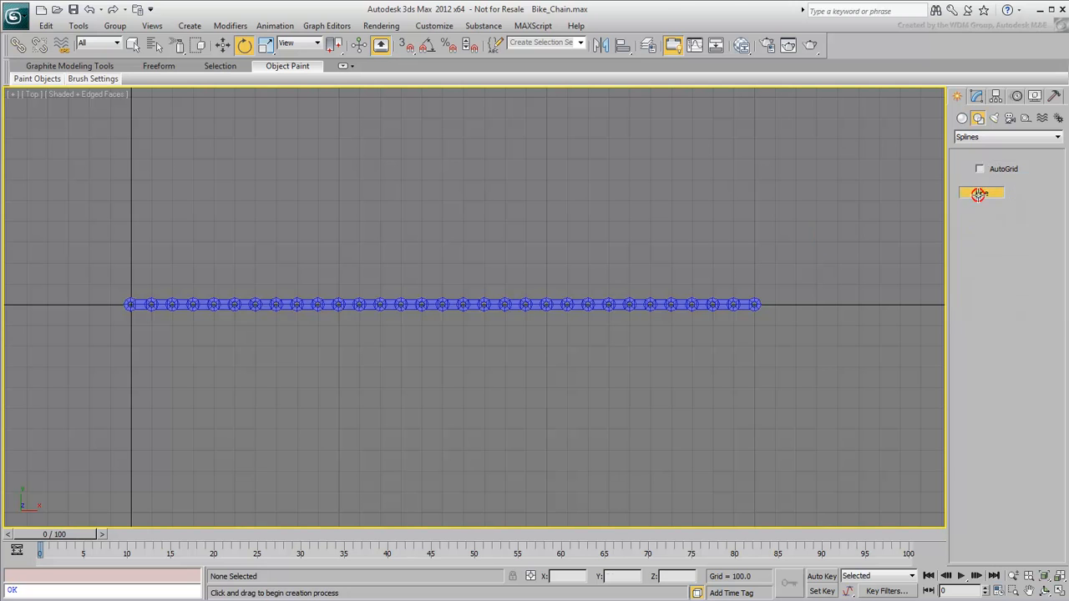
left_click_drag(130, 401, 755, 403)
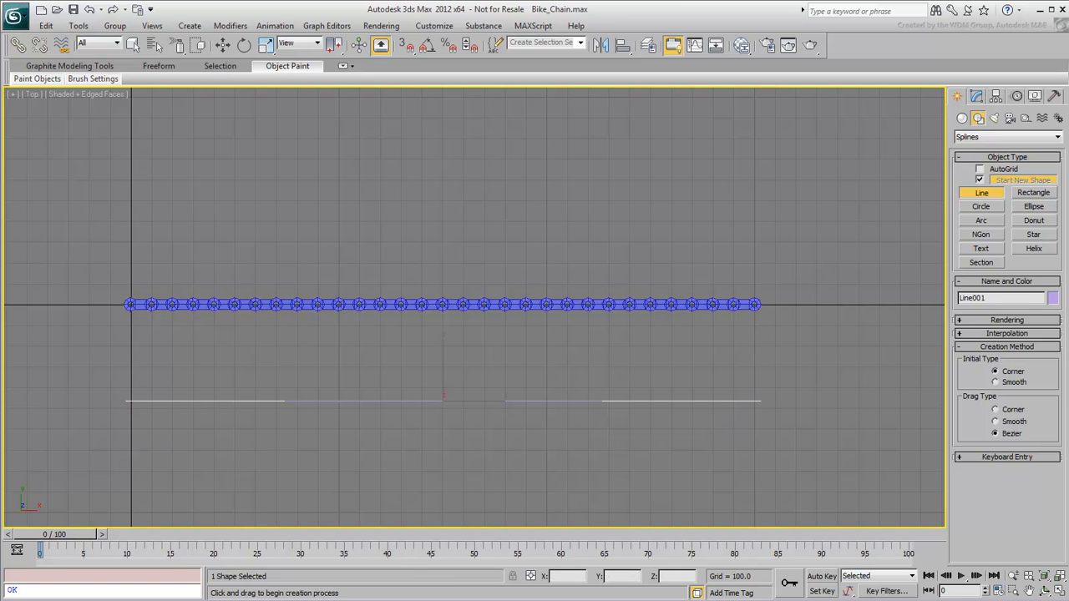
left_click(1052, 297)
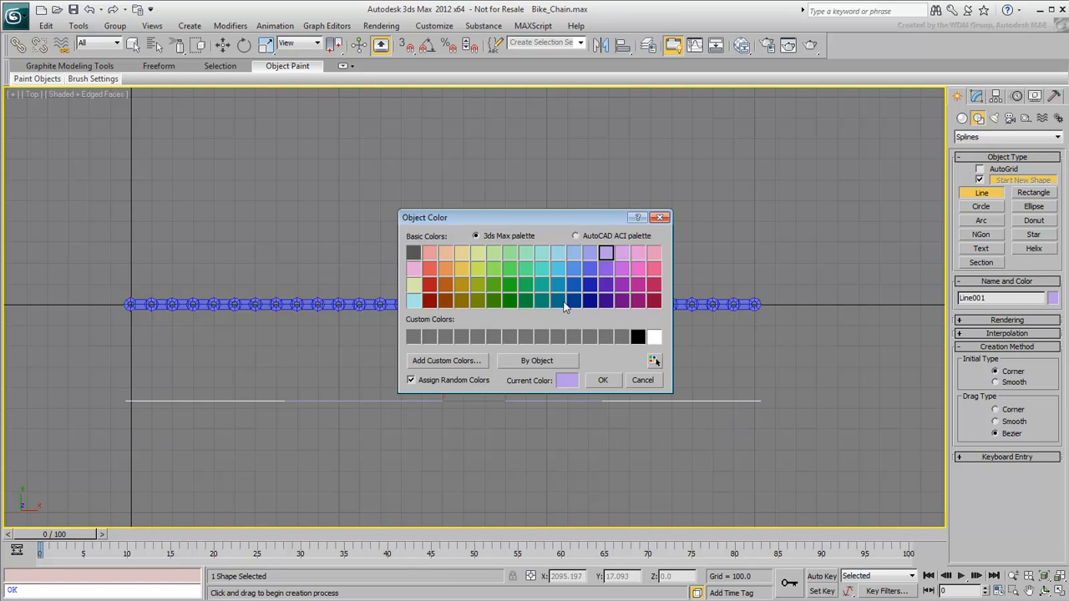
left_click(602, 380)
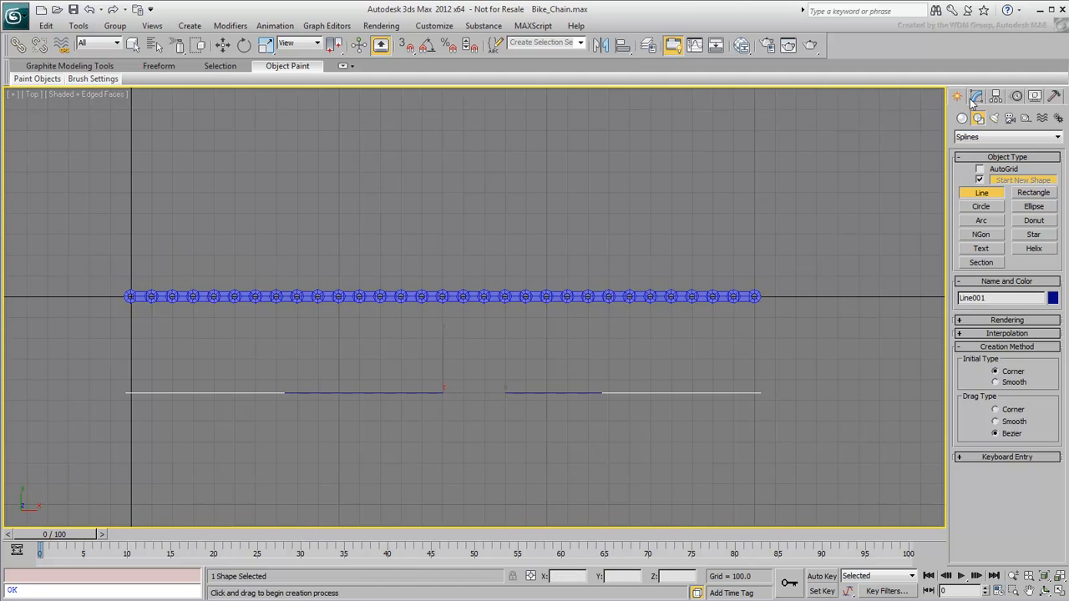
Step: In the Modify panel's Geometry rollout, Divide Line001 into evenly spaced vertices
left_click(975, 95)
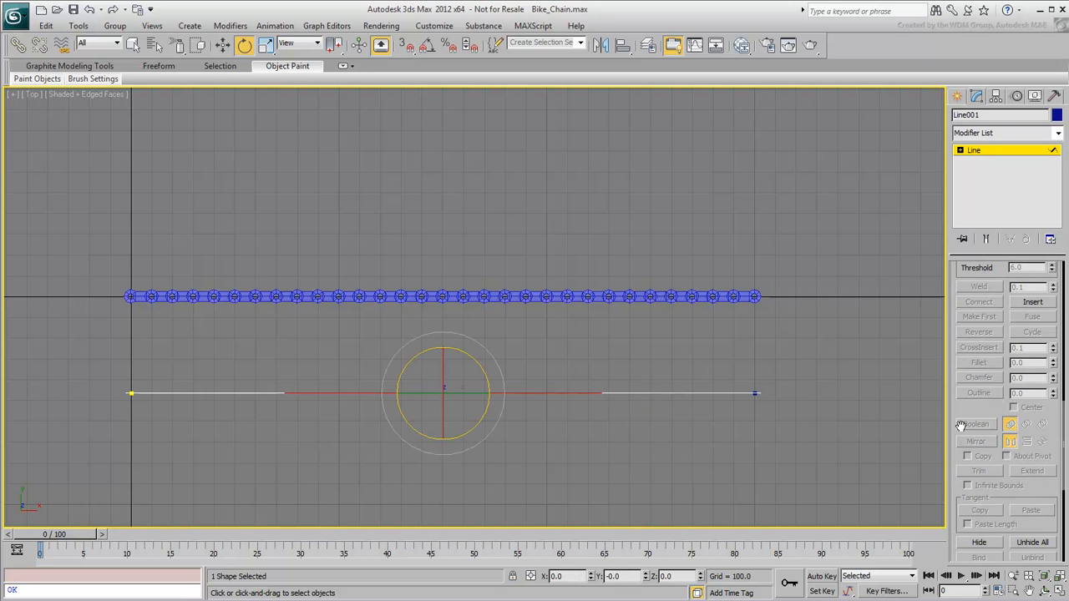
scroll("down", 3)
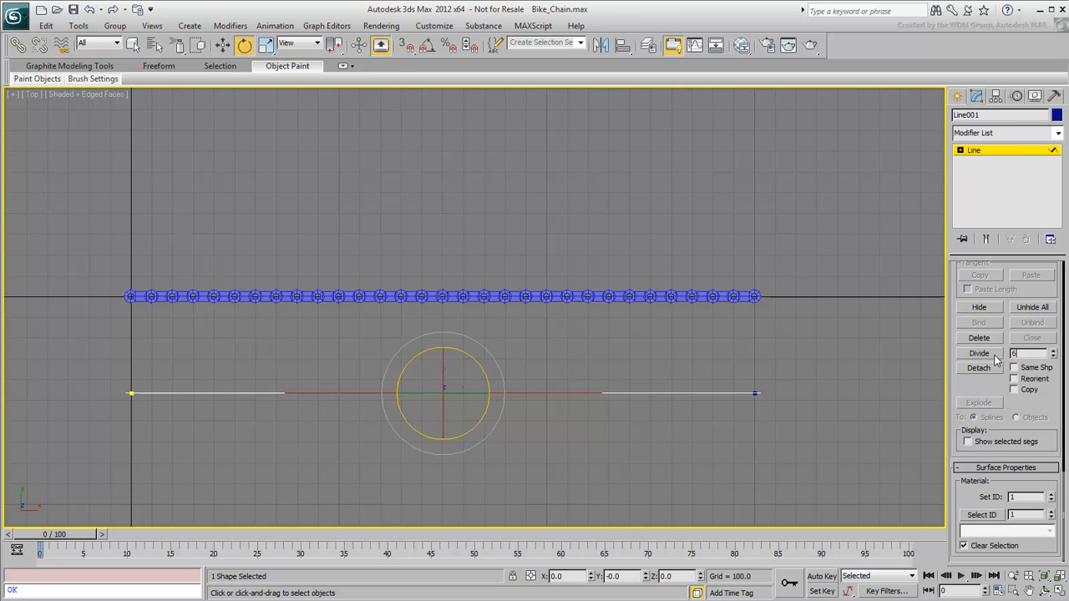
left_click(979, 353)
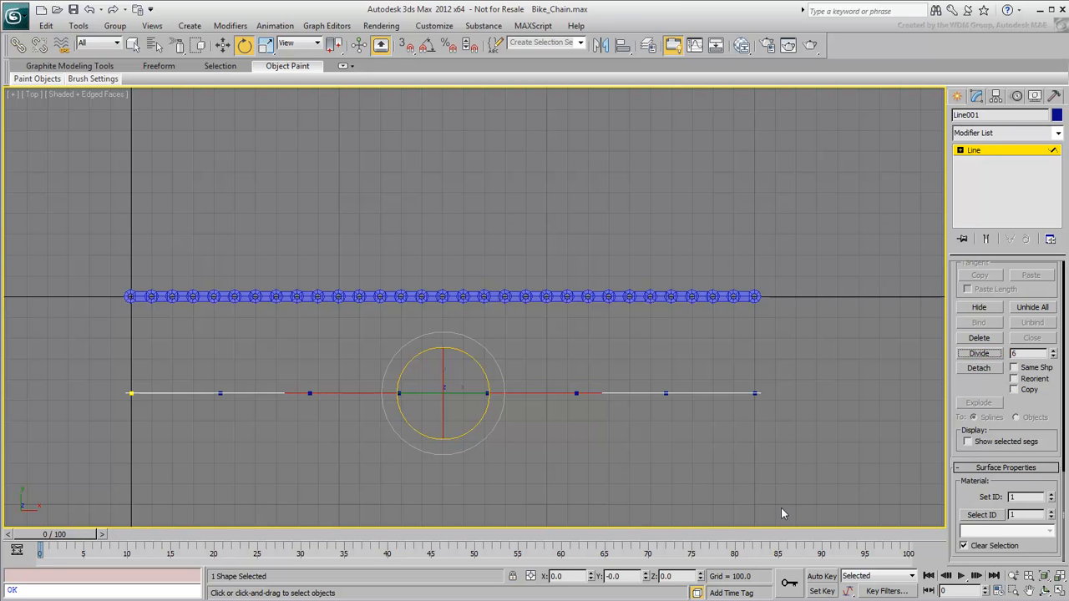
mouse_move(932, 172)
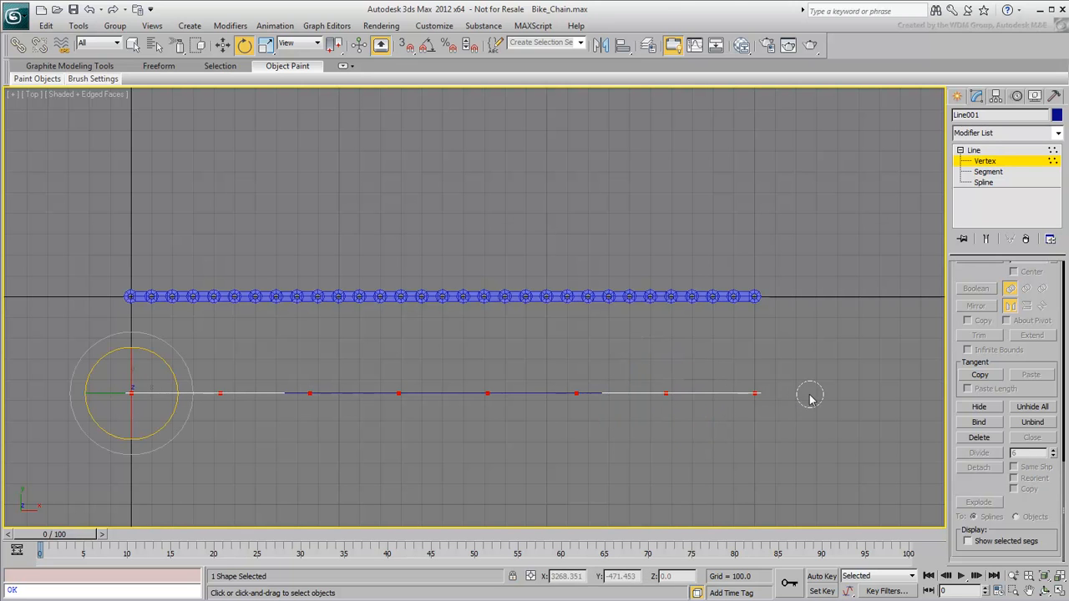
right_click(810, 399)
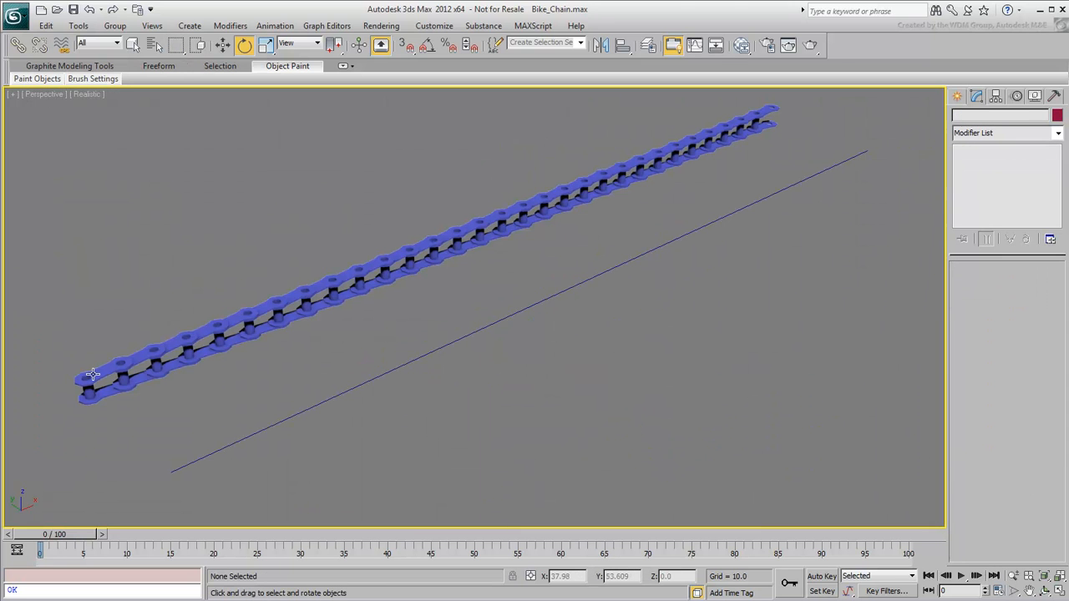
Step: Apply a SplineIK Solver from the first chain link to the last link
left_click(92, 374)
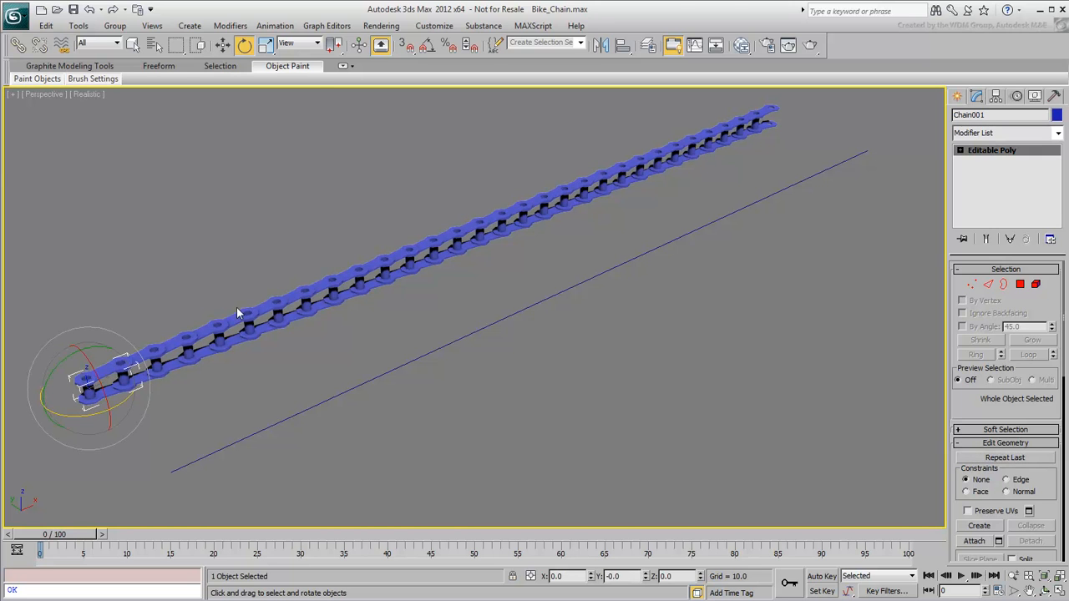
left_click(273, 25)
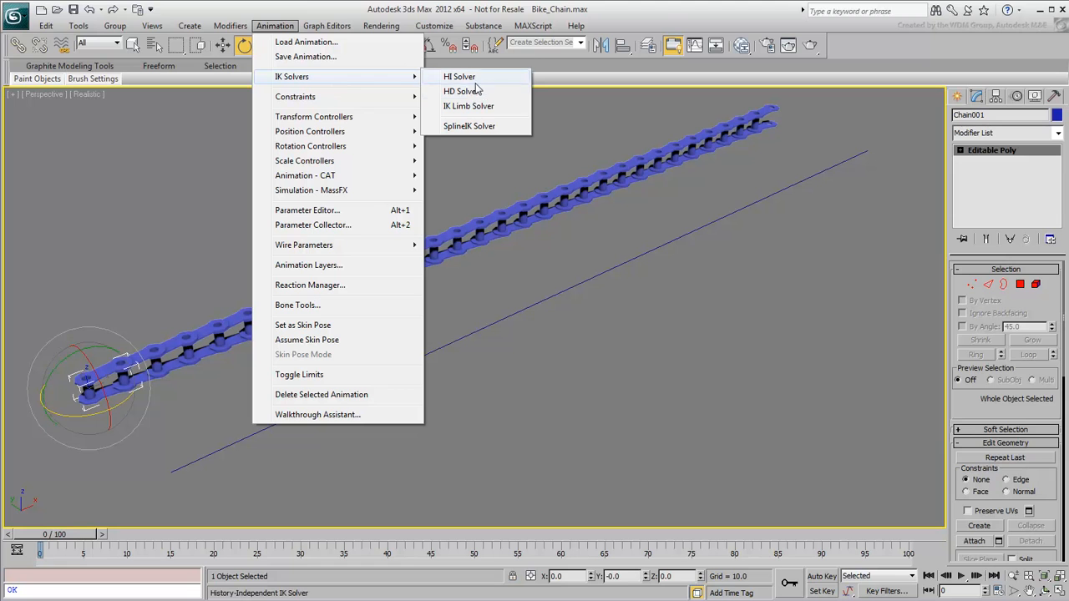
left_click(459, 77)
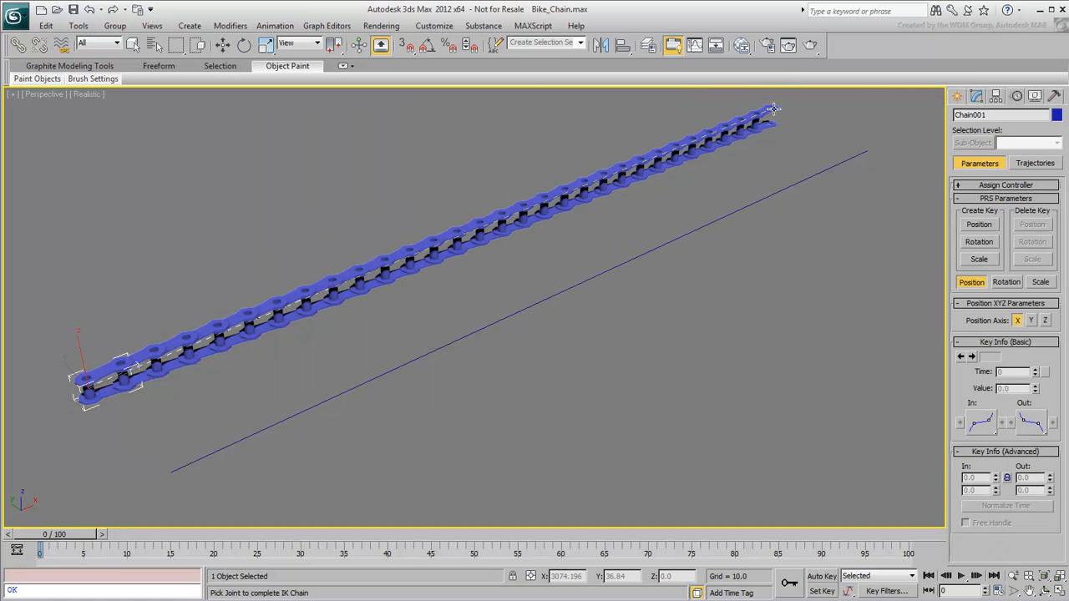
left_click(768, 116)
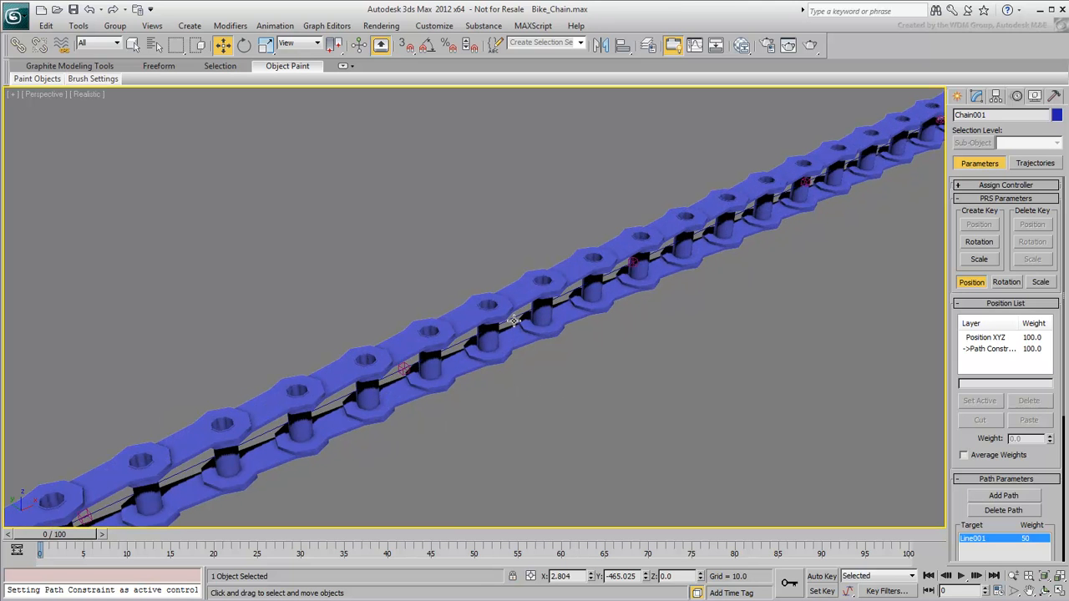
Step: Pick Line001 as the IK spline and raise Helper Size to about 264 so the knot helpers show
left_click(910, 132)
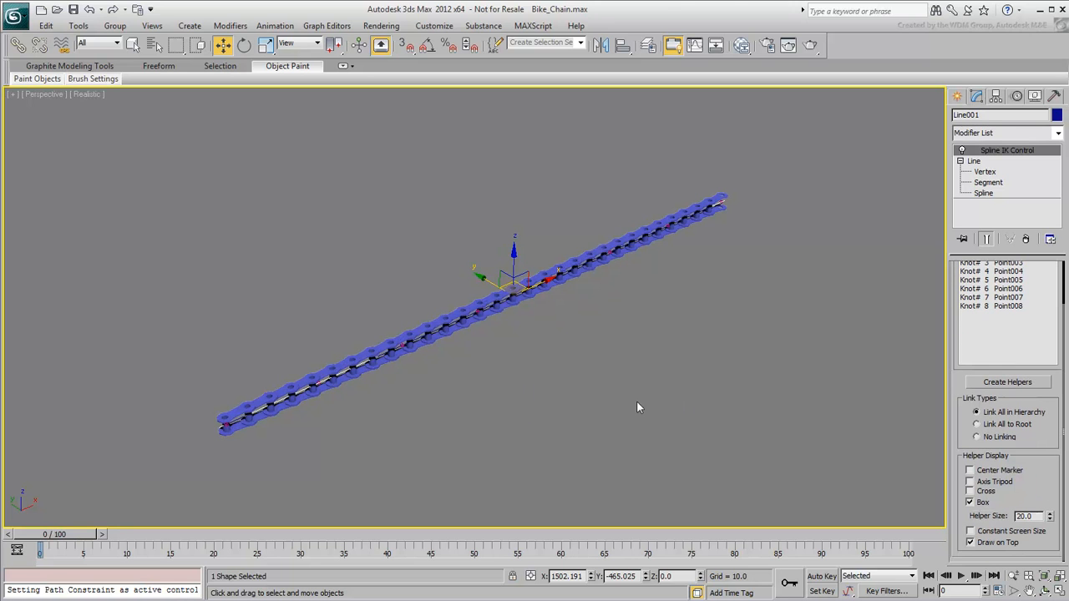
left_click_drag(1047, 513, 1047, 501)
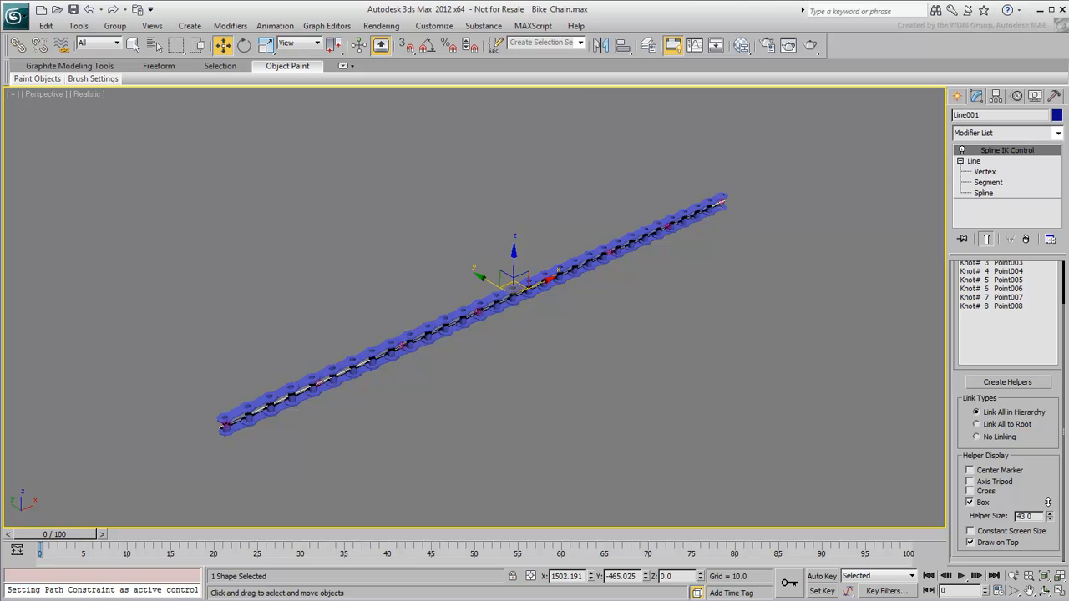
left_click_drag(1048, 511, 1049, 492)
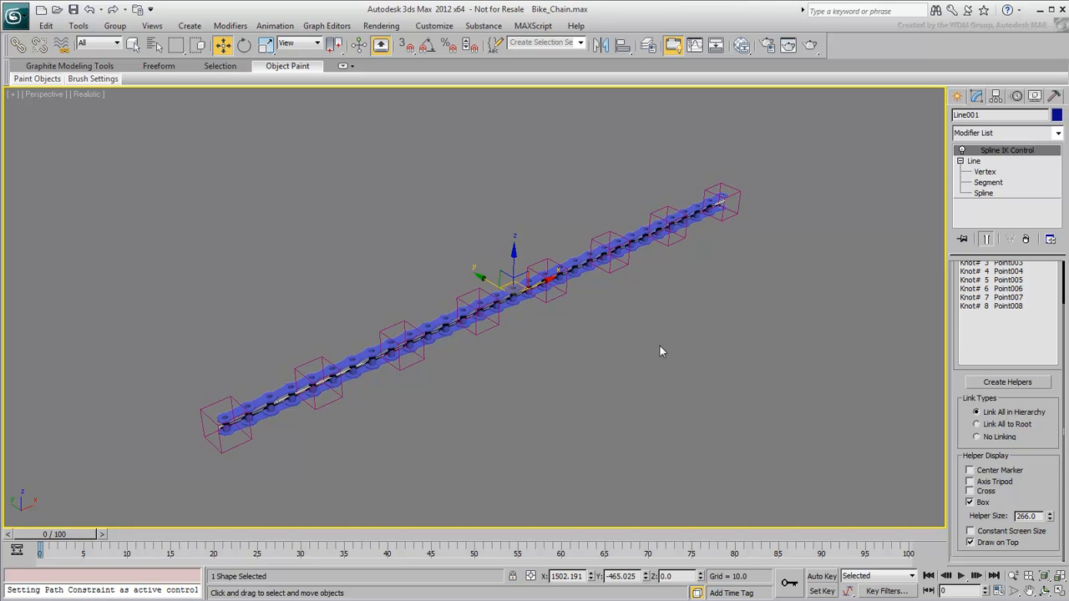
mouse_move(334, 401)
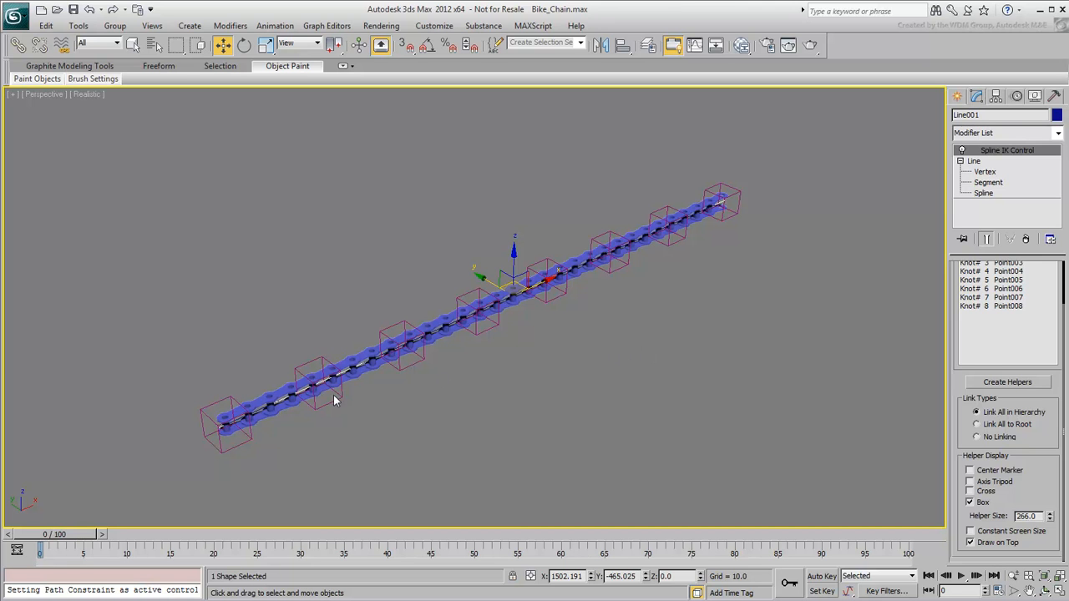